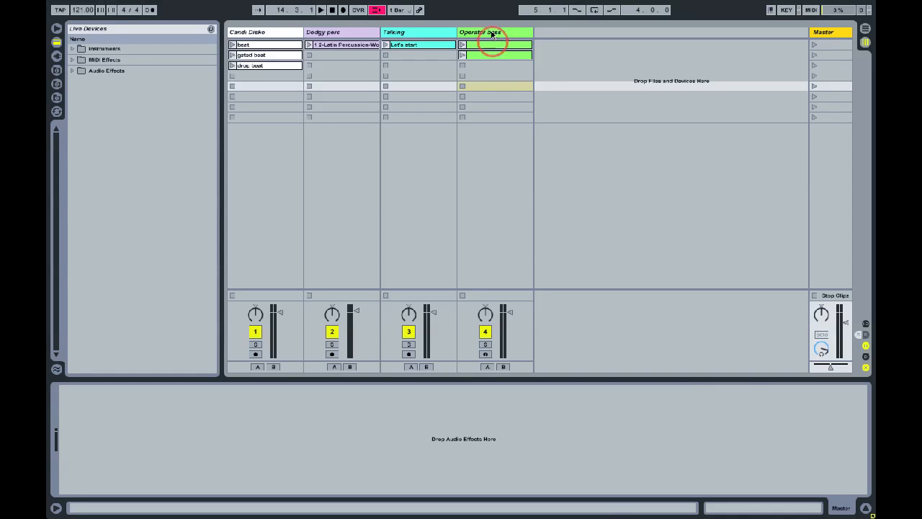
# Step: Select the Operator bass track to view its Instrument Rack, Operator and Compressor
pyautogui.click(490, 31)
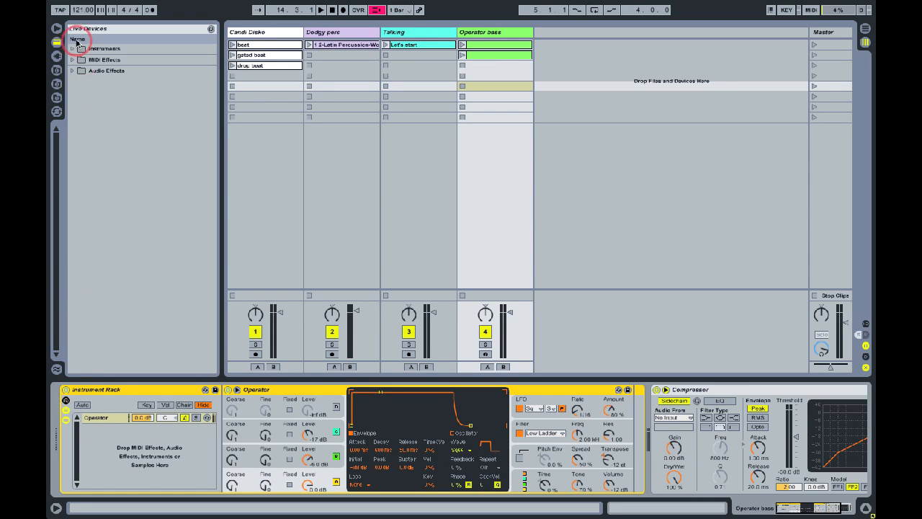
# Step: Expand Instruments and duplicate the Operator chain into two chains named High and Low
pyautogui.click(72, 48)
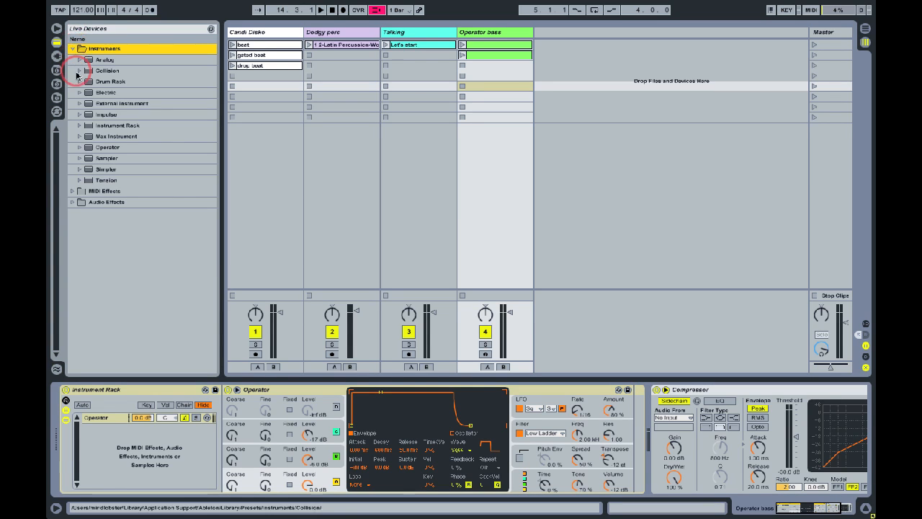
pyautogui.click(108, 147)
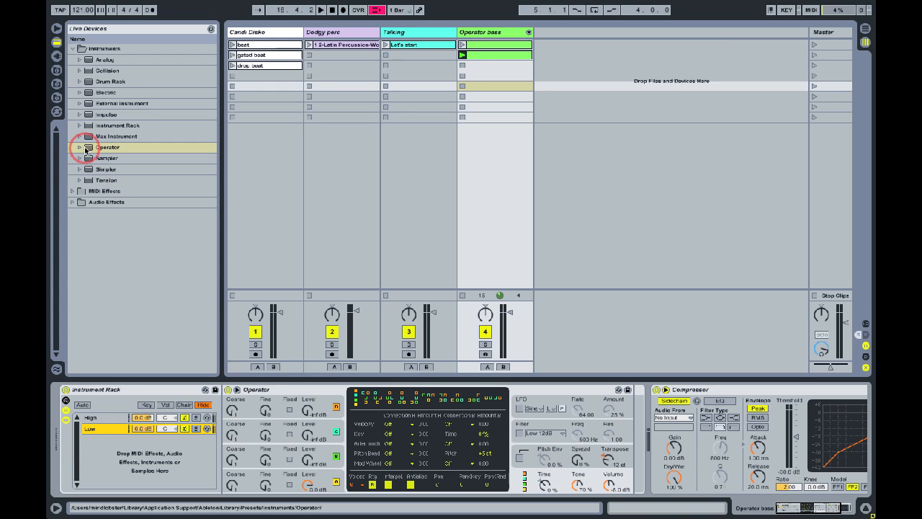
# Step: Add EQ Three from Audio Effects to the rack chains
pyautogui.click(72, 49)
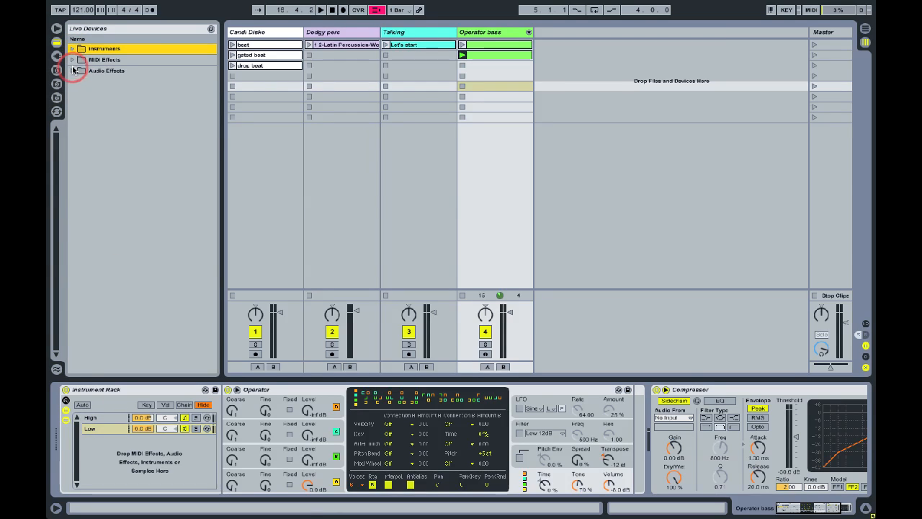
pyautogui.click(72, 71)
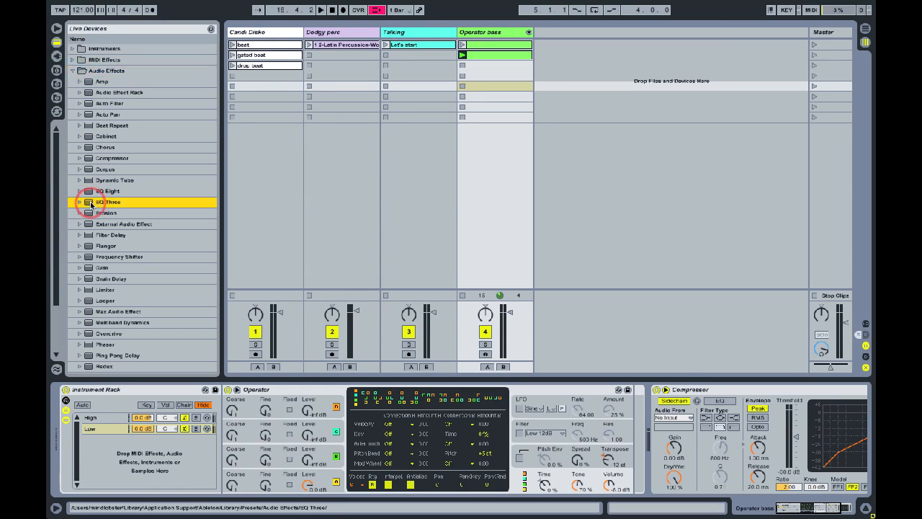
pyautogui.click(108, 418)
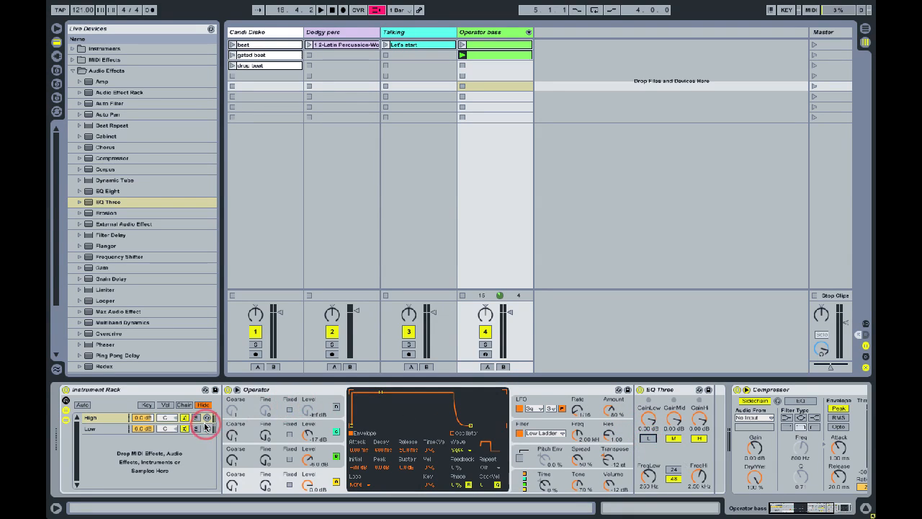
# Step: Solo each chain and set EQ Three bands: High chain only highs, Low chain without highs
pyautogui.click(197, 418)
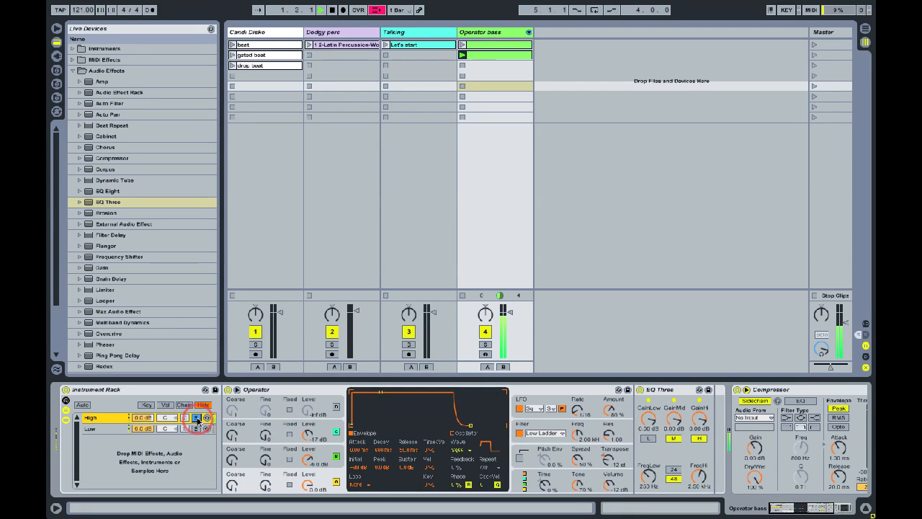
pyautogui.click(198, 428)
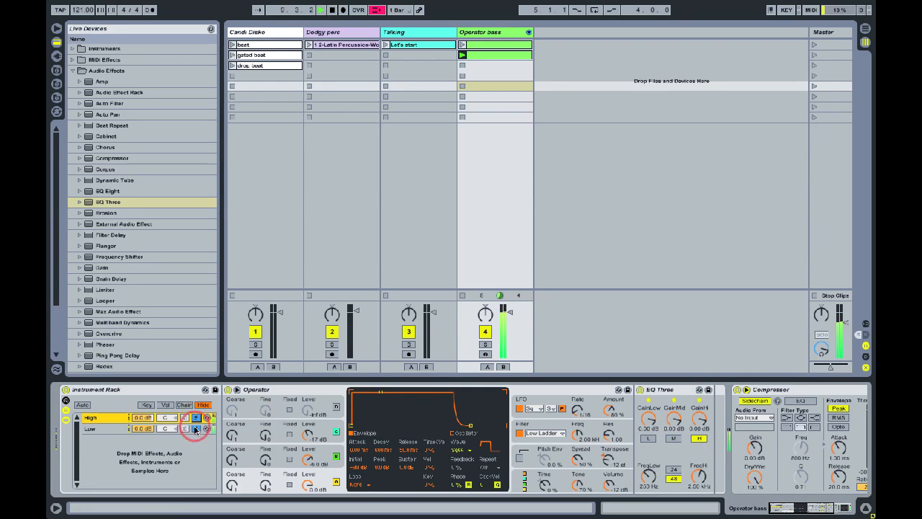
pyautogui.click(194, 428)
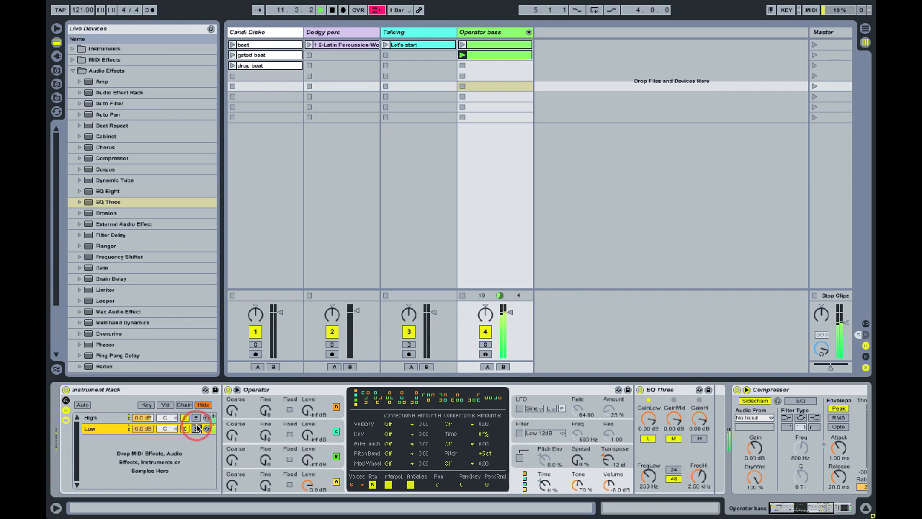
pyautogui.click(94, 417)
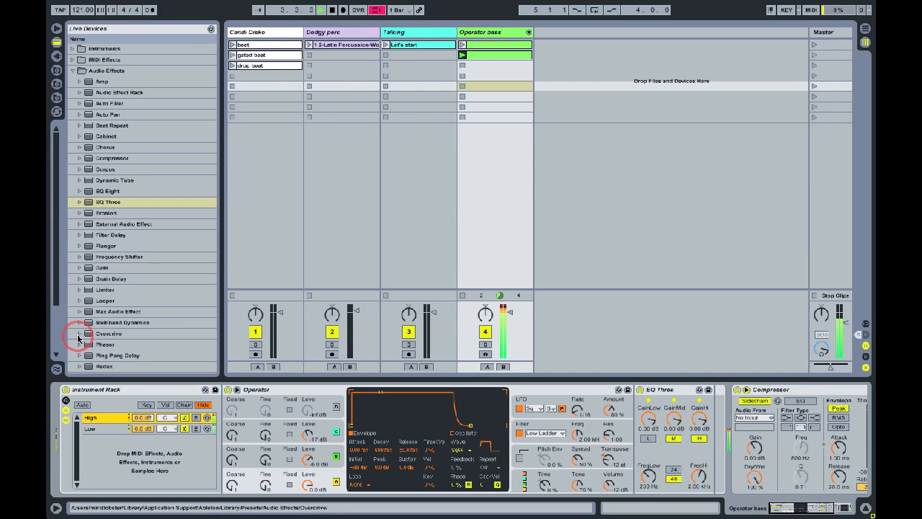
# Step: Add the Distort overdrive preset to the High chain after EQ Three
pyautogui.click(80, 334)
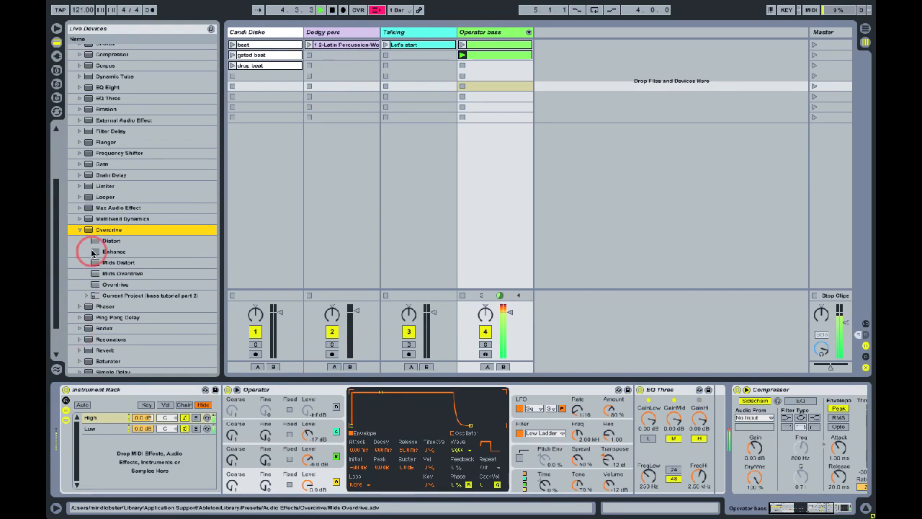
pyautogui.click(112, 240)
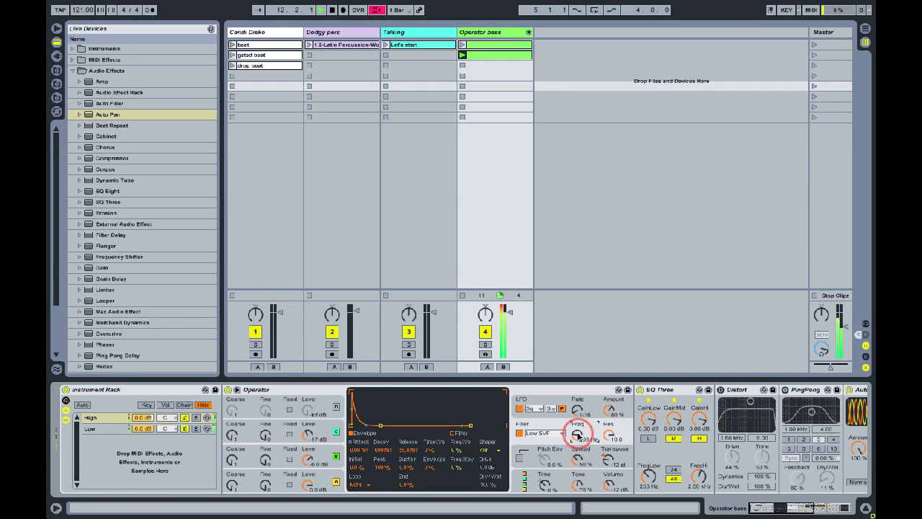
pyautogui.click(809, 9)
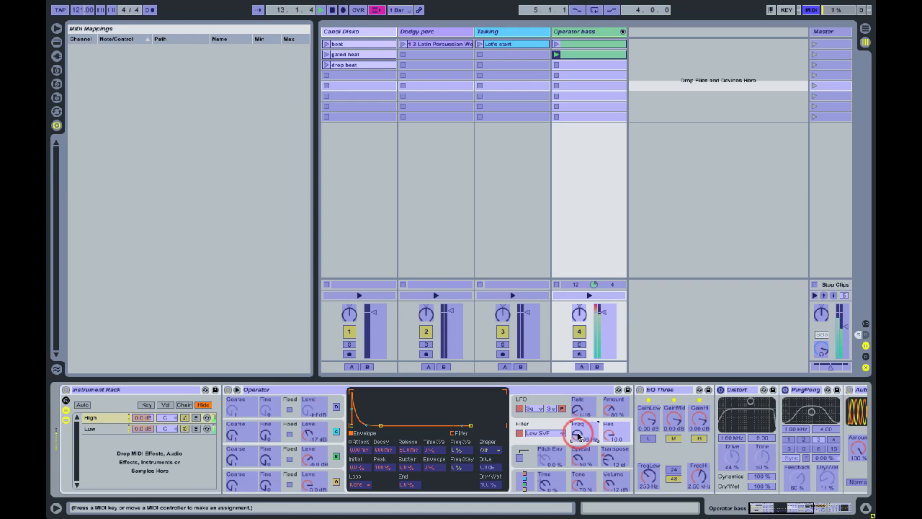
pyautogui.click(579, 436)
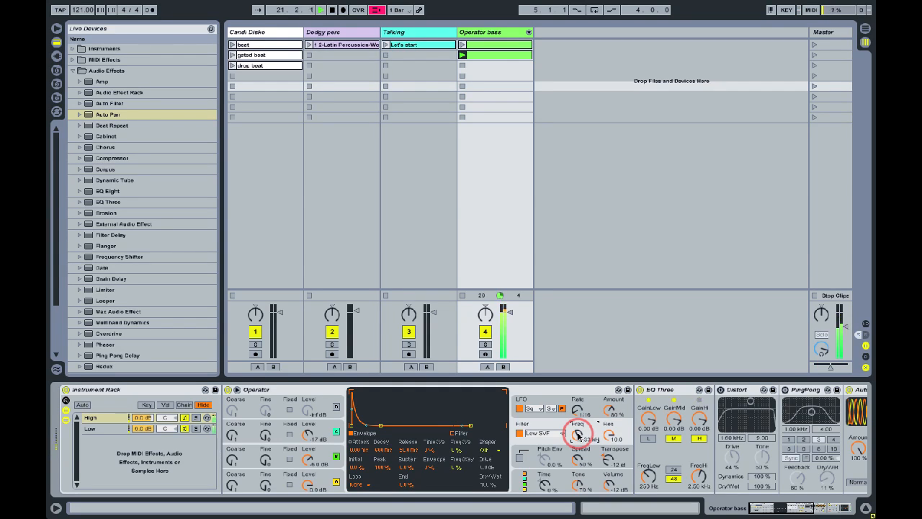
pyautogui.click(493, 57)
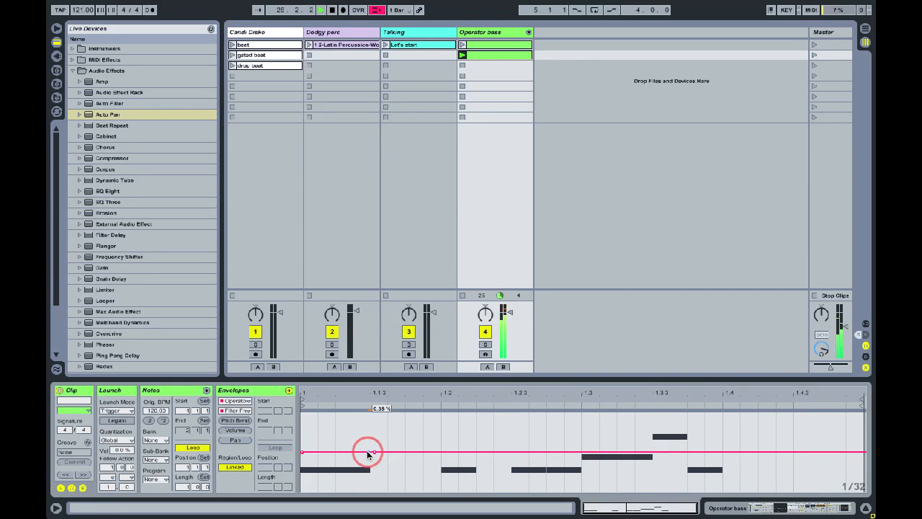
# Step: Draw a sharp rising Filter Freq ramp at the clip start that drops back
pyautogui.moveTo(369, 452); pyautogui.dragTo(369, 410)
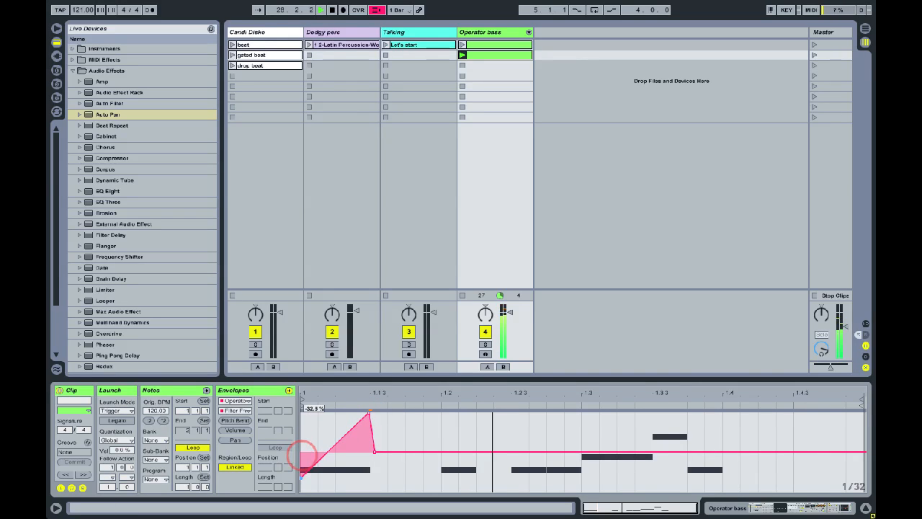
pyautogui.moveTo(303, 454); pyautogui.dragTo(300, 490)
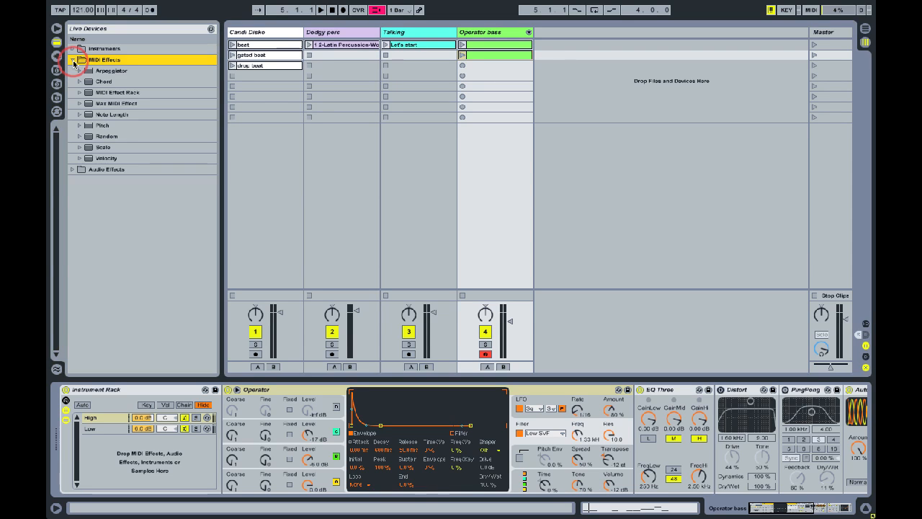
# Step: Add an Arpeggiator before Operator in the High chain with style UpDown
pyautogui.click(111, 70)
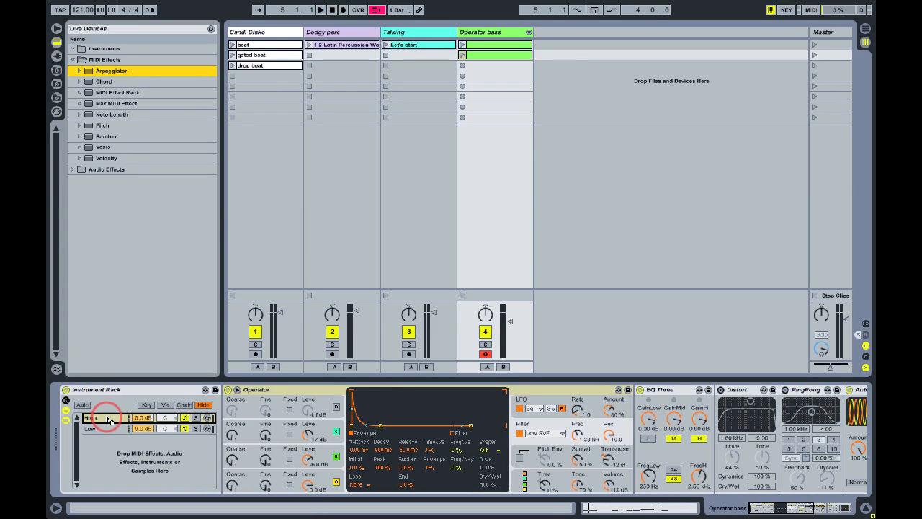
pyautogui.doubleClick(112, 70)
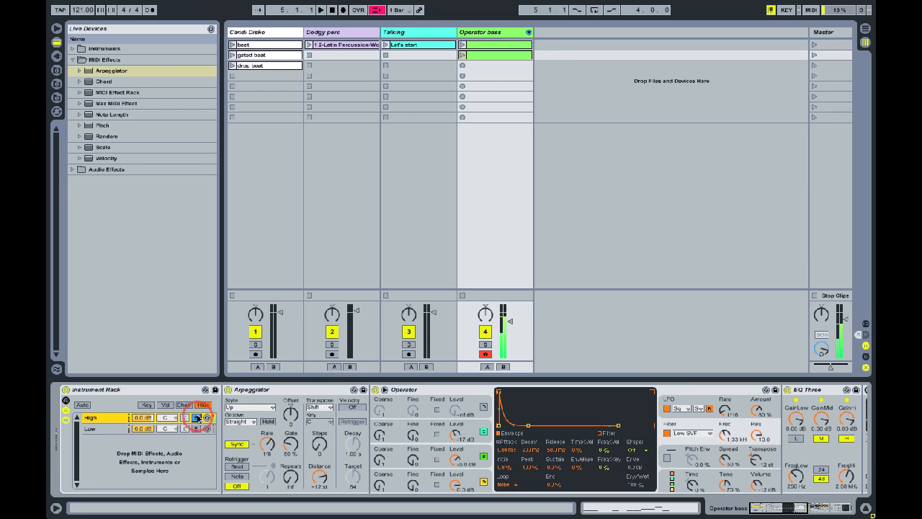
pyautogui.click(196, 428)
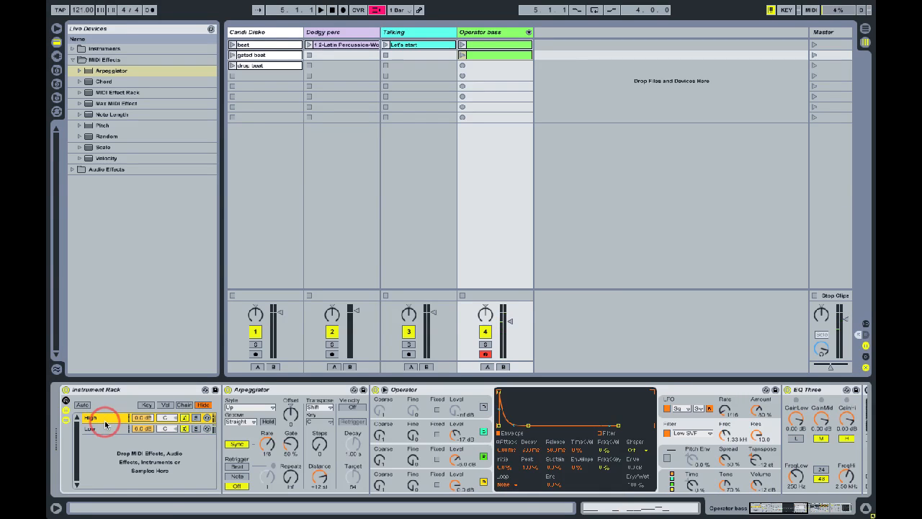
pyautogui.click(249, 406)
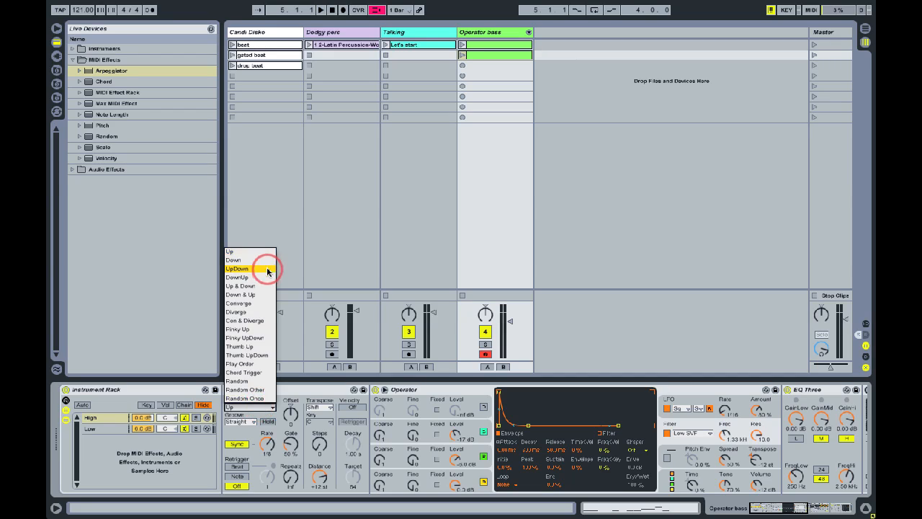
pyautogui.click(237, 268)
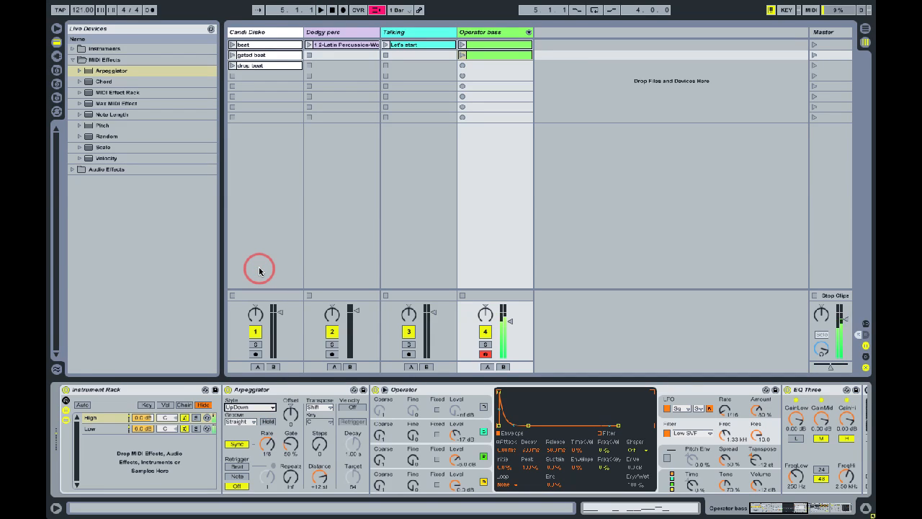